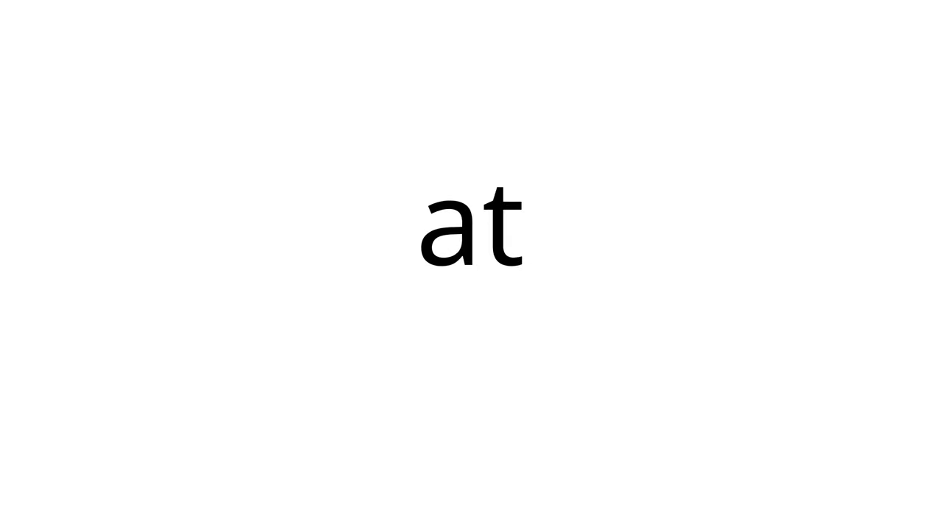
{"action": "type", "text": "And"}
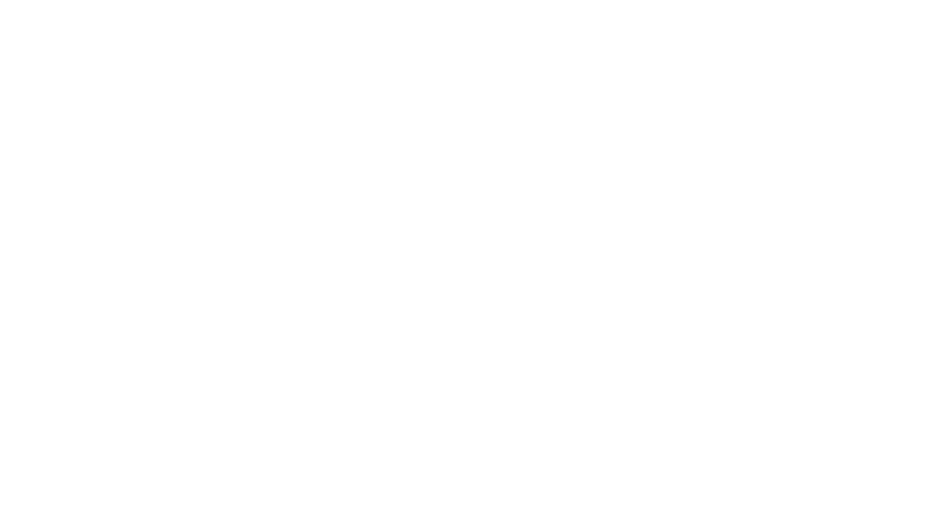
{"action": "type", "text": "it"}
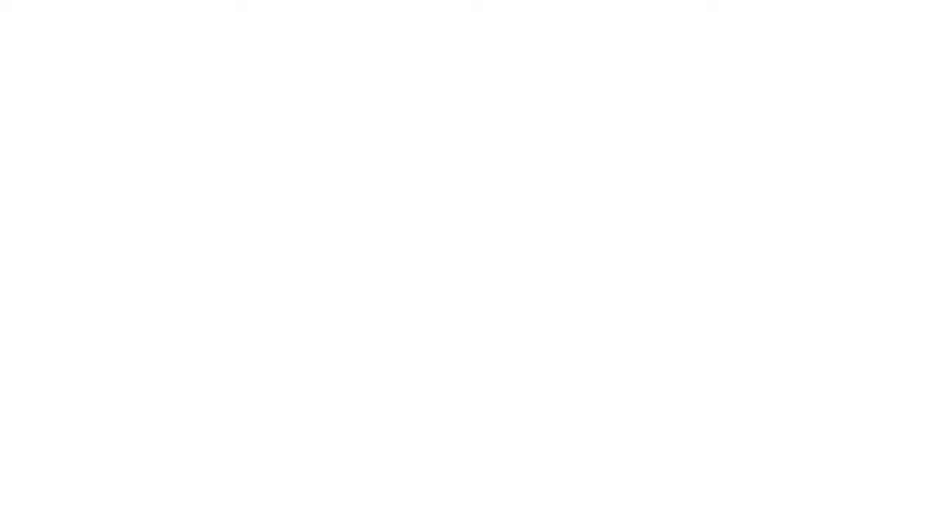
{"action": "type", "text": "great"}
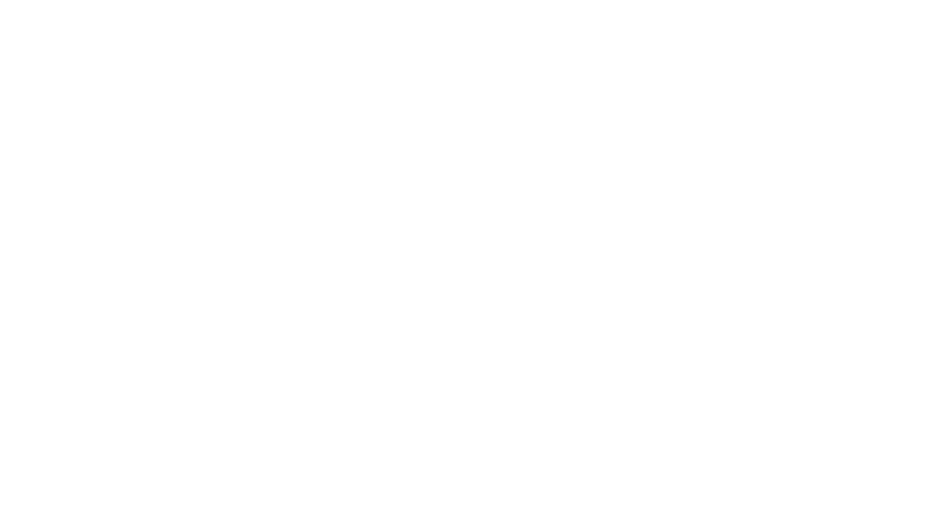
{"action": "type", "text": "Mmm"}
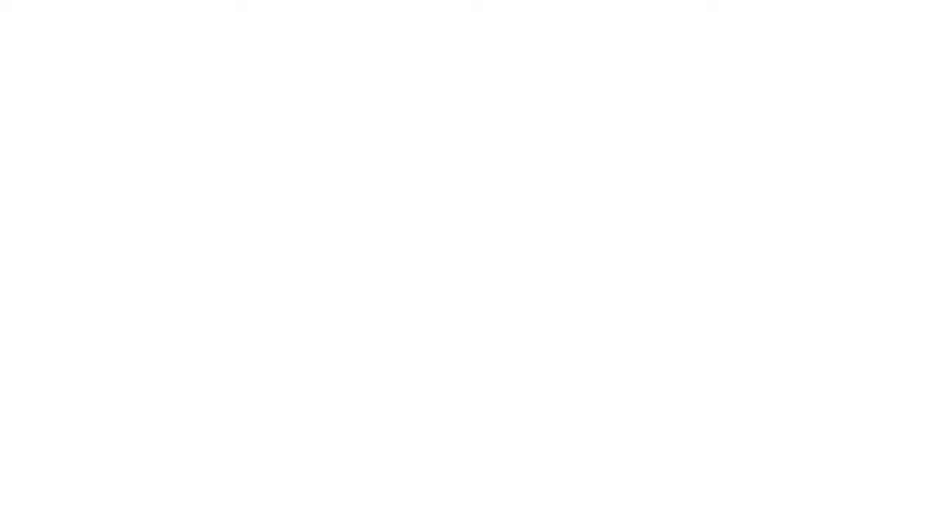
{"action": "type", "text": "We"}
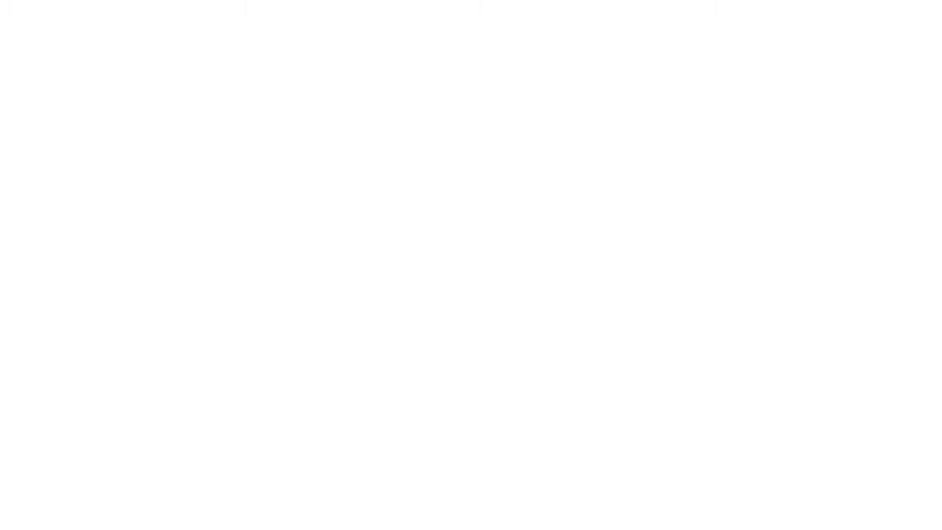
{"action": "type", "text": "it"}
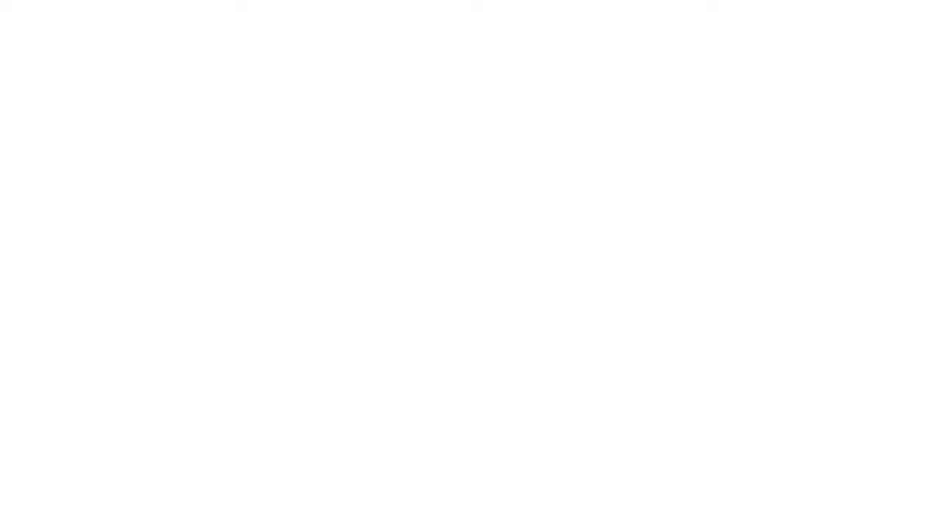
{"action": "type", "text": "post"}
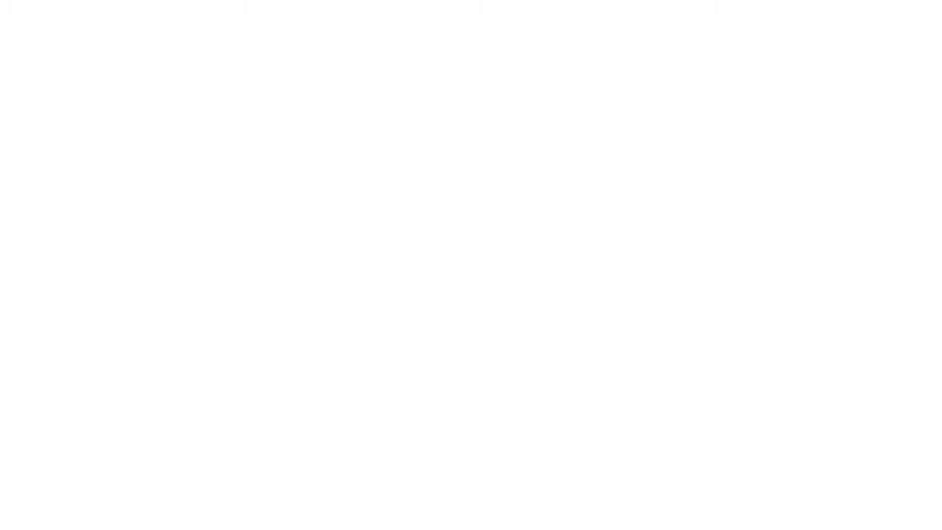
{"action": "type", "text": "Mmm"}
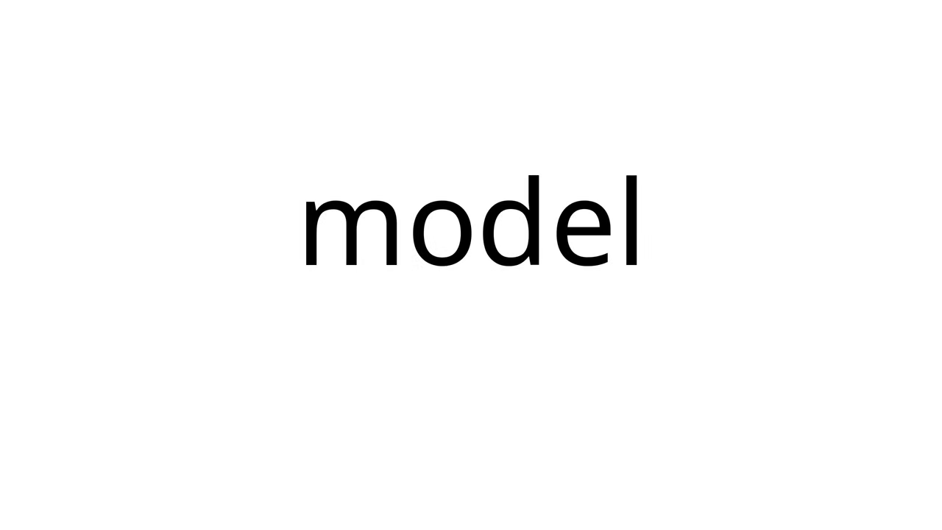
{"action": "type", "text": "monoids"}
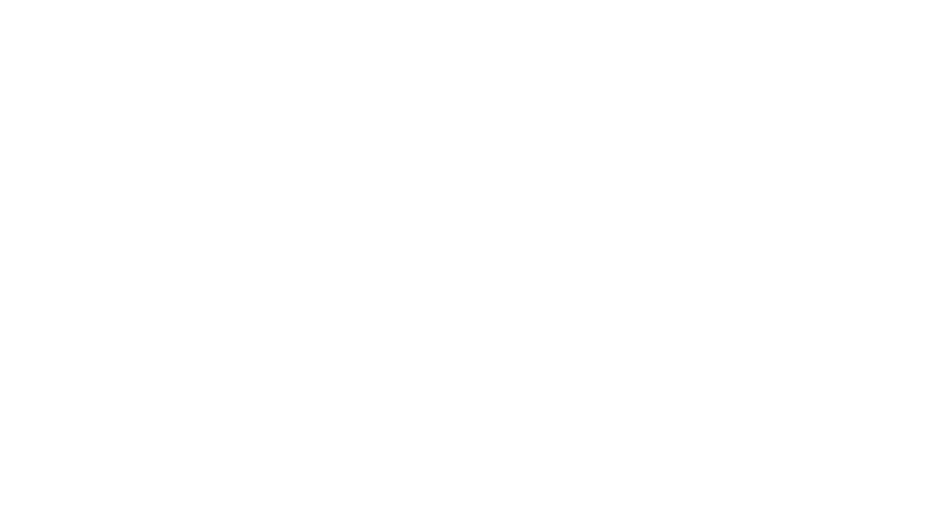
{"action": "type", "text": "modeled"}
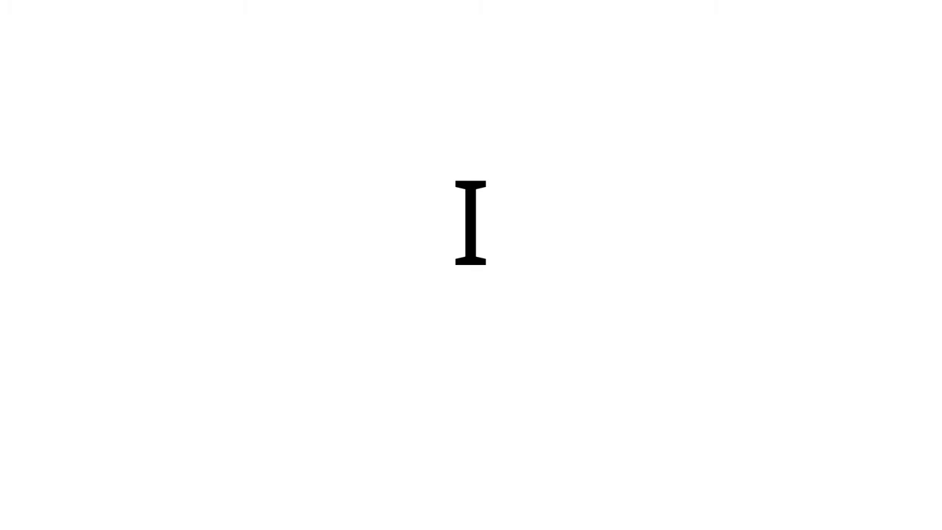
{"action": "type", "text": "cocktail"}
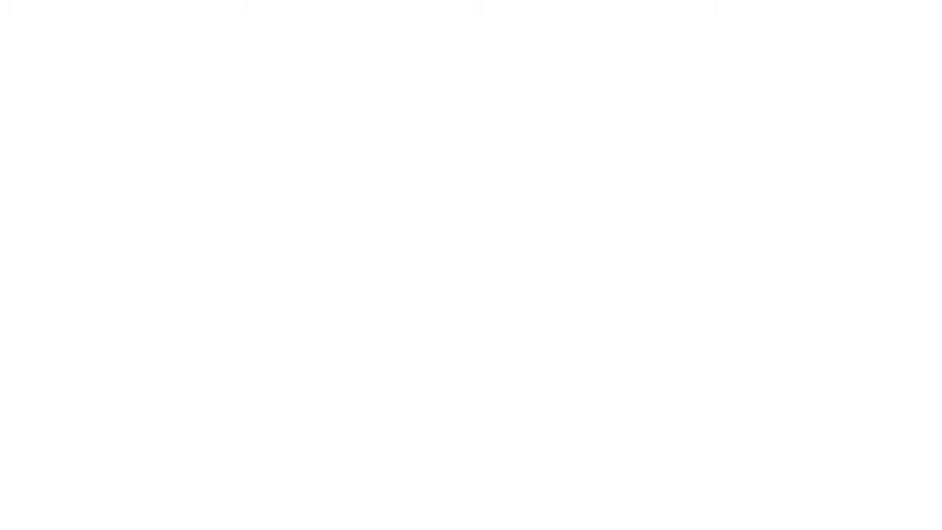
{"action": "type", "text": "super"}
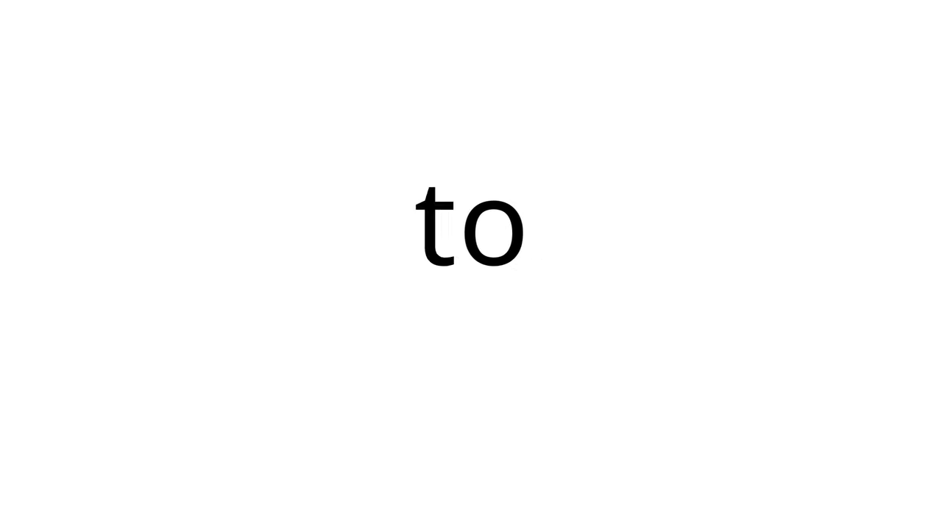
{"action": "type", "text": "cocktails"}
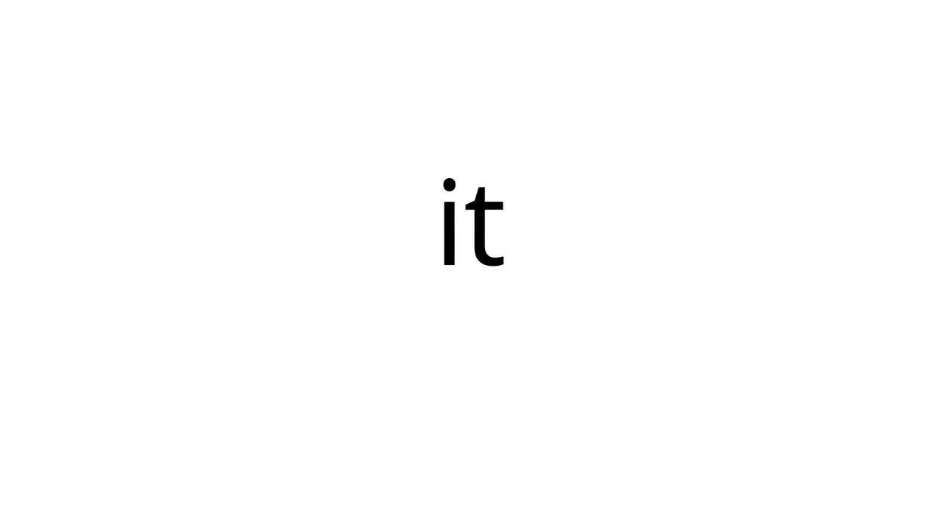
{"action": "type", "text": "these"}
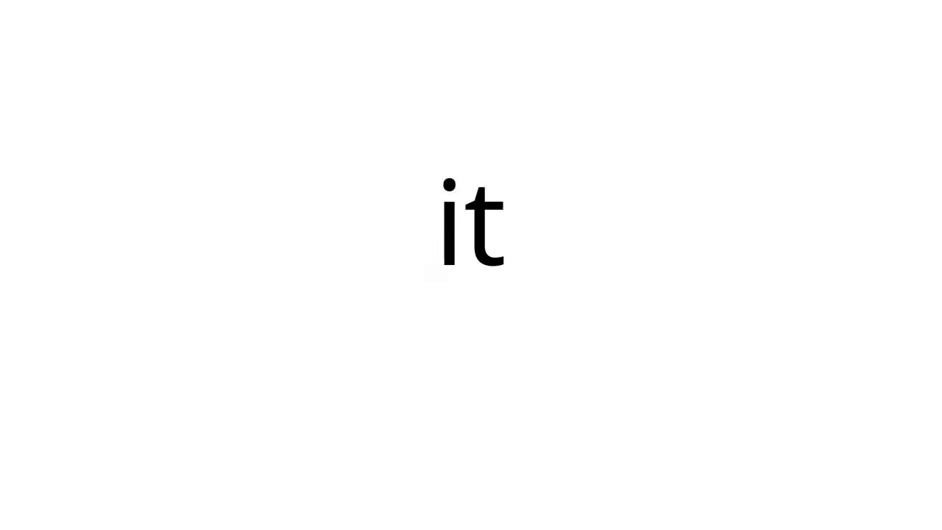
{"action": "type", "text": "cocktails"}
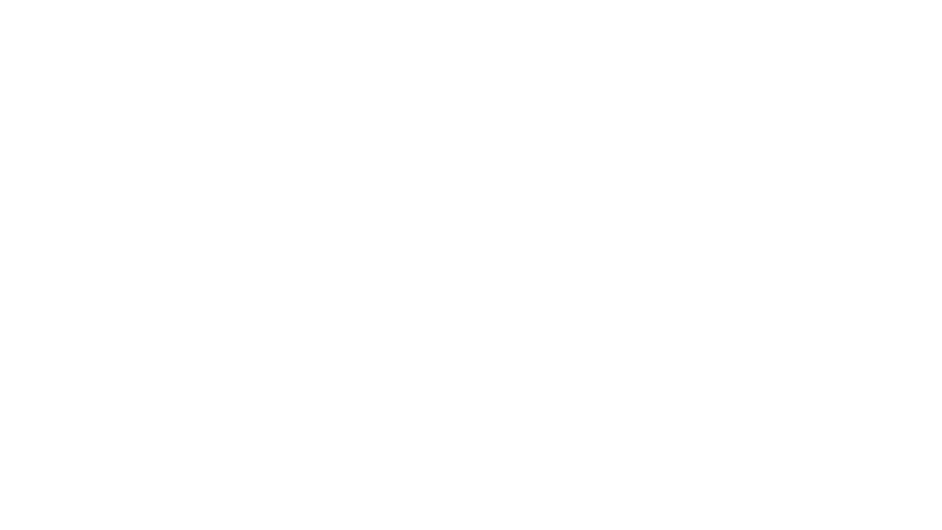
{"action": "type", "text": "these"}
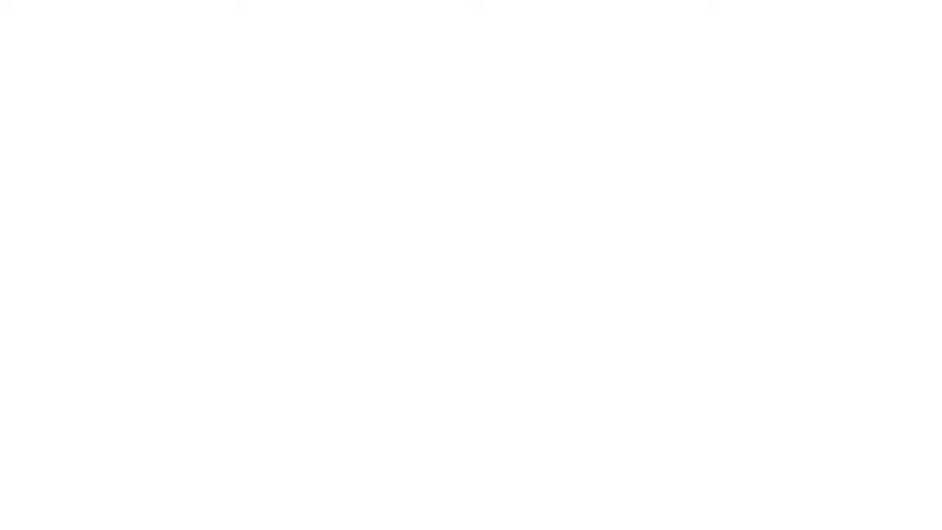
{"action": "type", "text": "a"}
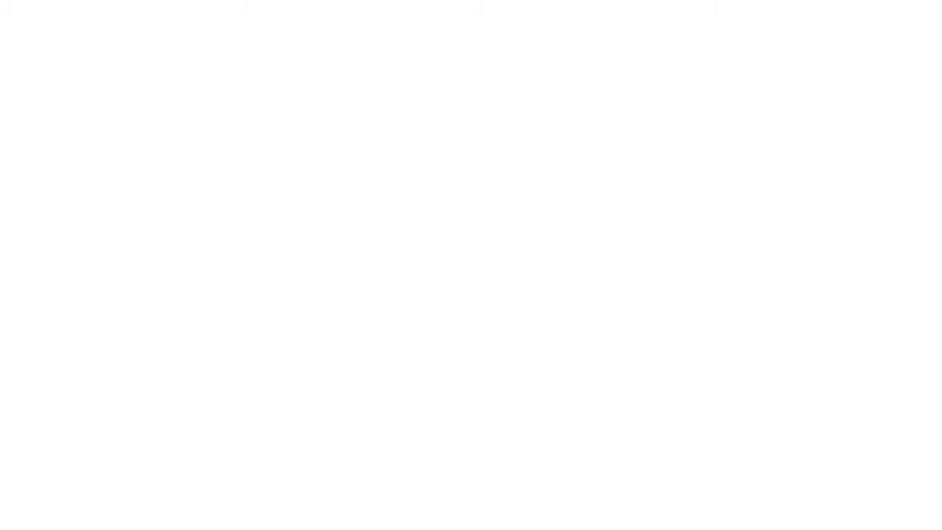
{"action": "type", "text": "did"}
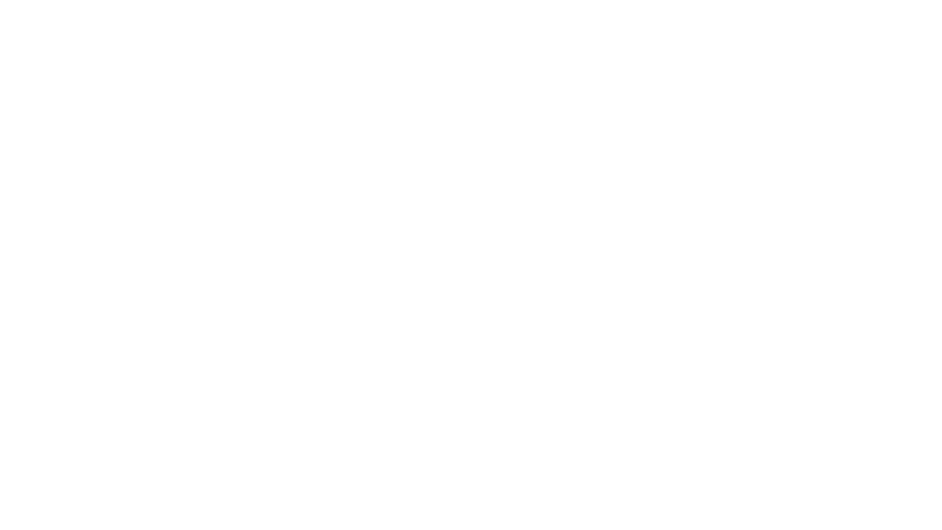
{"action": "type", "text": "gin"}
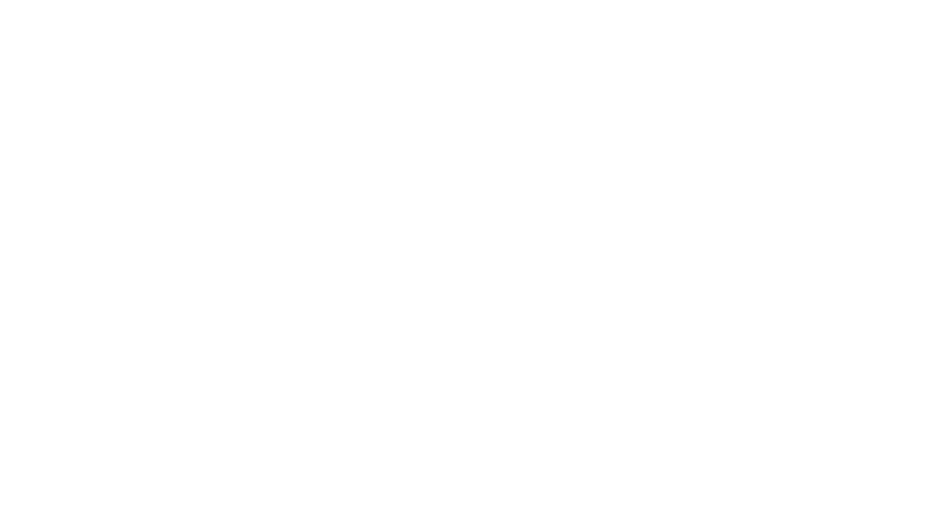
{"action": "type", "text": "know"}
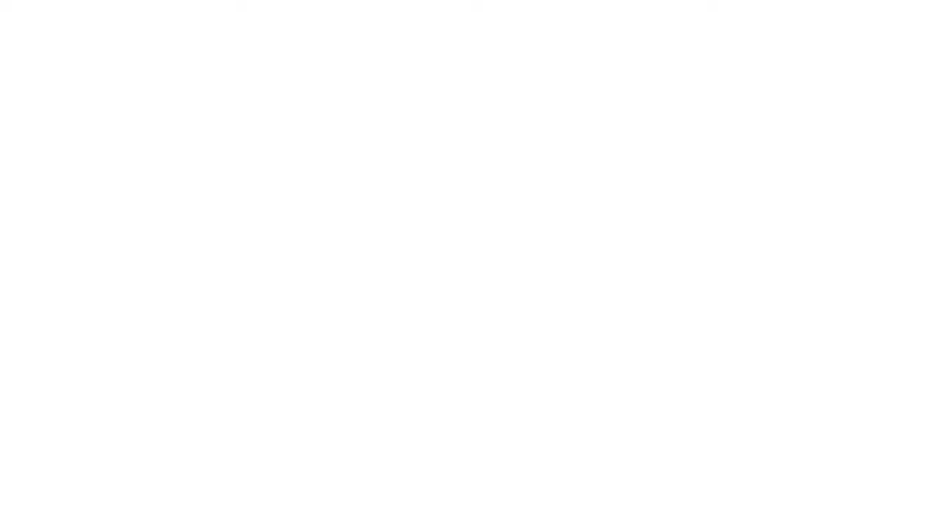
{"action": "type", "text": "have"}
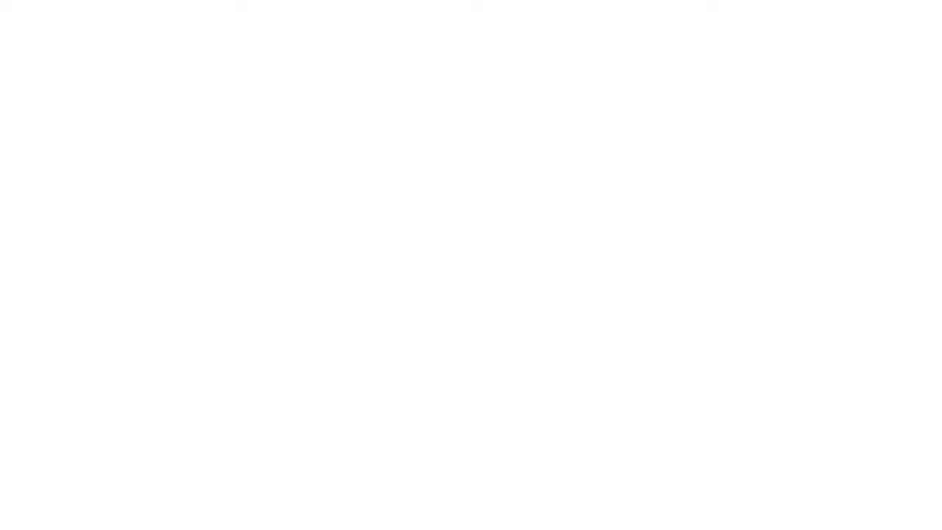
{"action": "type", "text": "lot"}
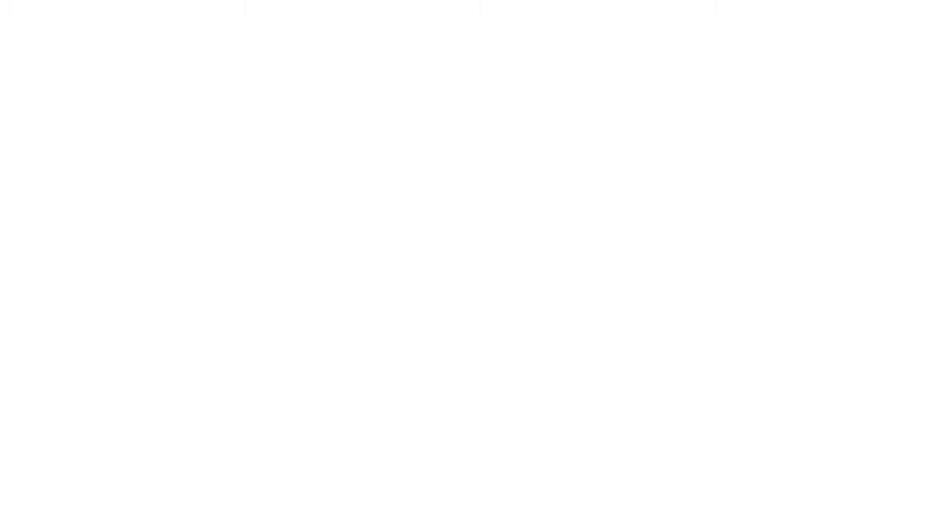
{"action": "type", "text": "do"}
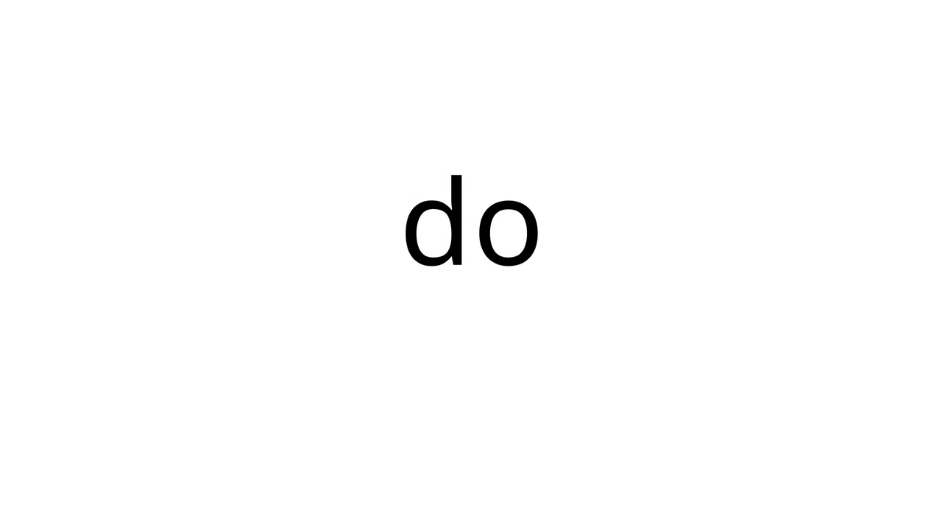